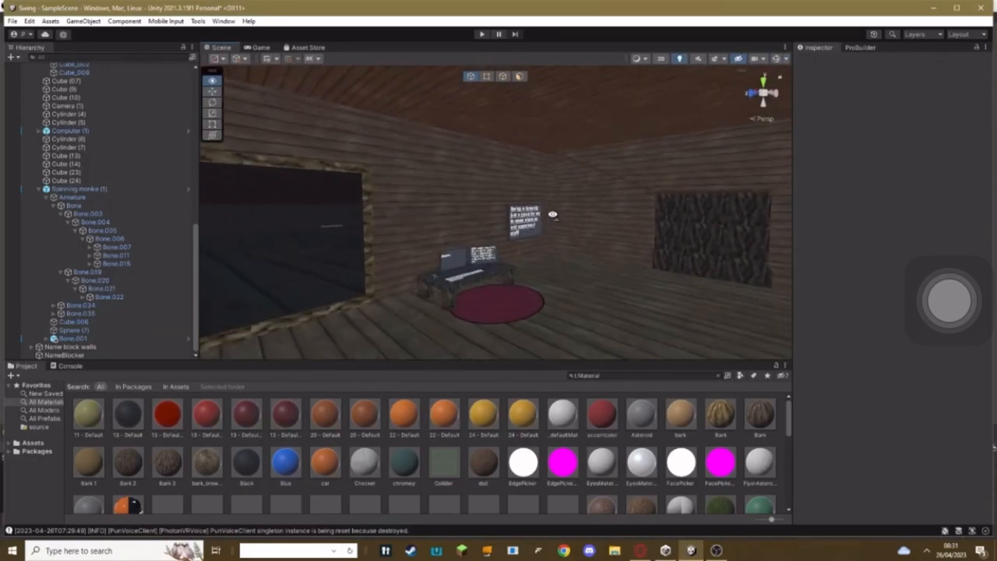
Look around the wooden room with the keyboard, rug and explanatory sign.
drag(553, 215, 486, 203)
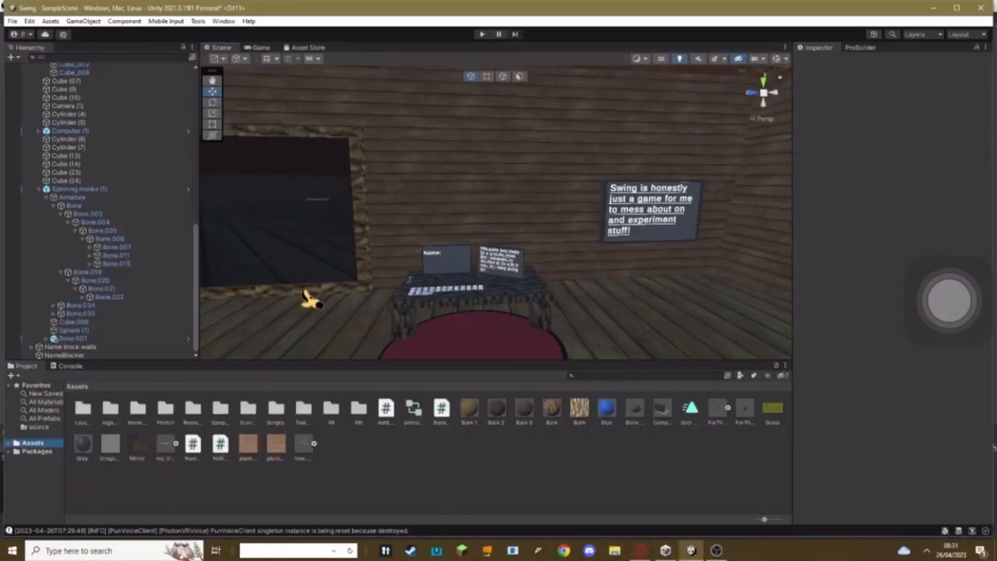
Frame the Noise block walls object so the red 'Set a name to continue.' wall shows beside the doorway.
click(70, 346)
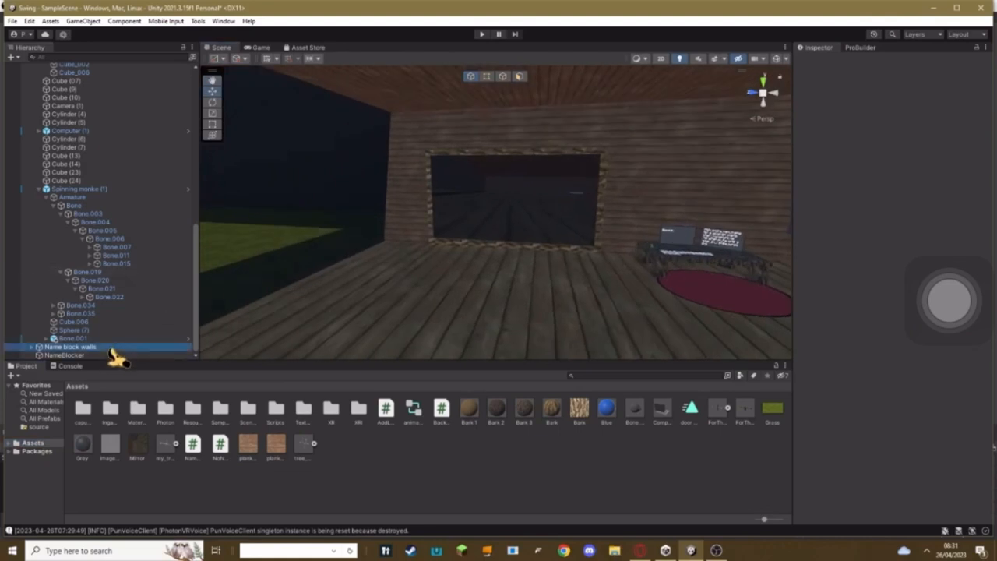
click(70, 346)
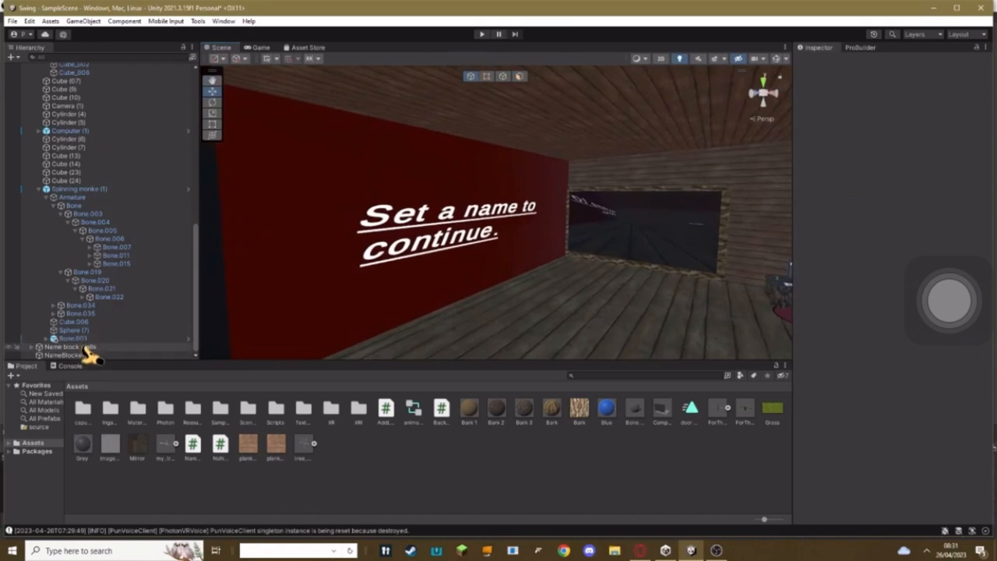
Select the WallBlockerTab empty object carrying the No Name Detector and run the scene to test the wall.
click(65, 356)
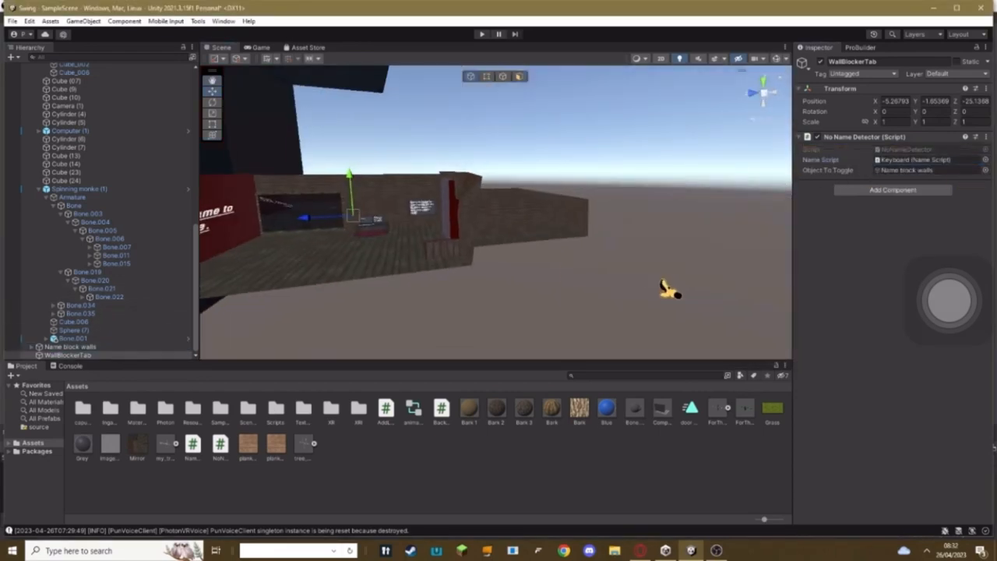
click(480, 34)
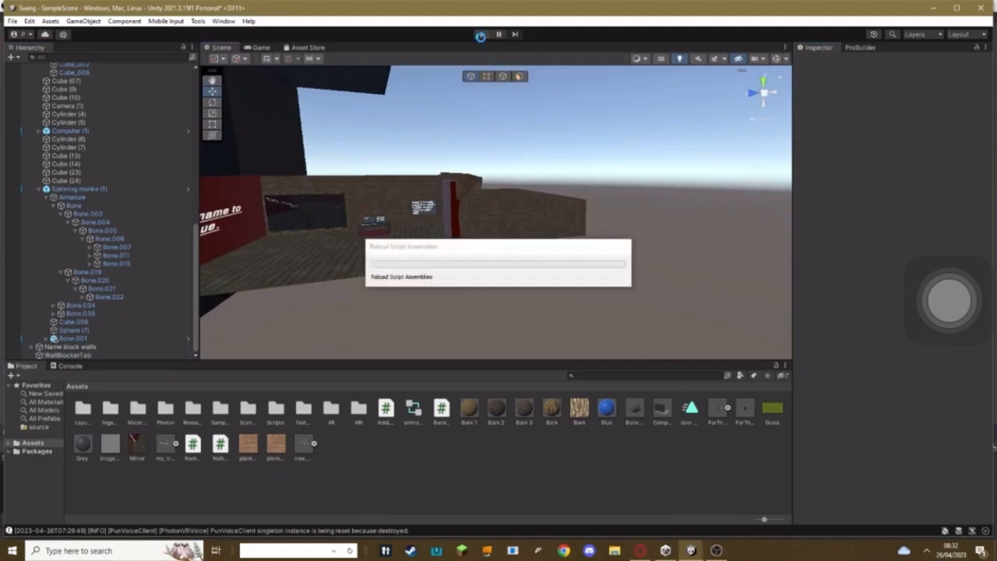